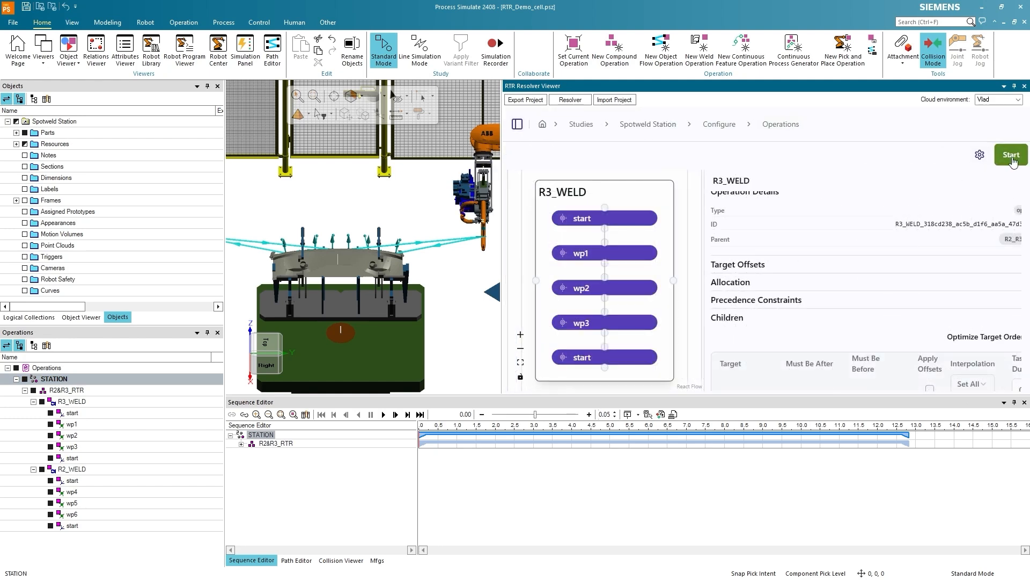
Step: Start the Resolver run, download results, and import the Sequence interlock solution into the cell
click(1011, 154)
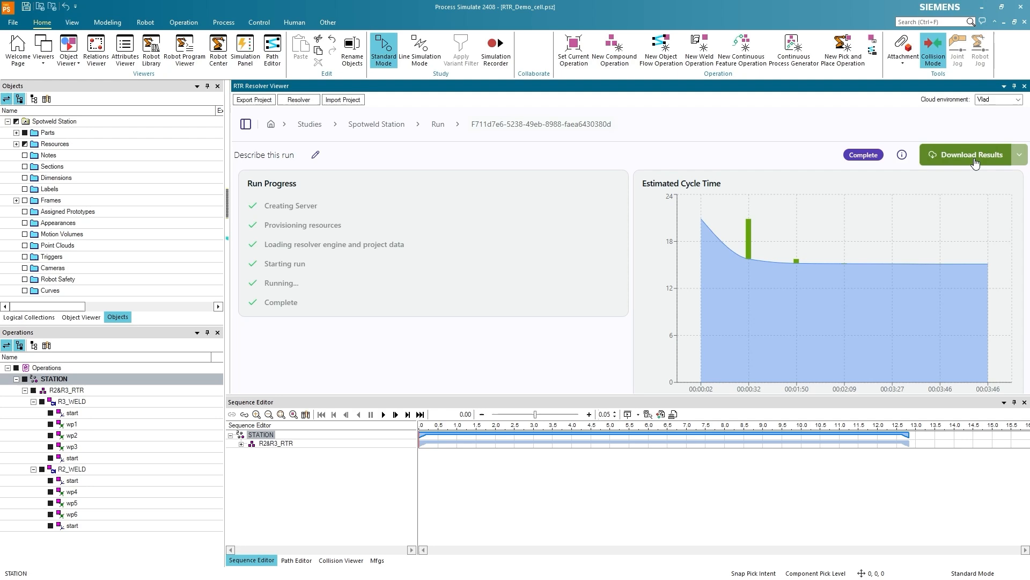
click(343, 99)
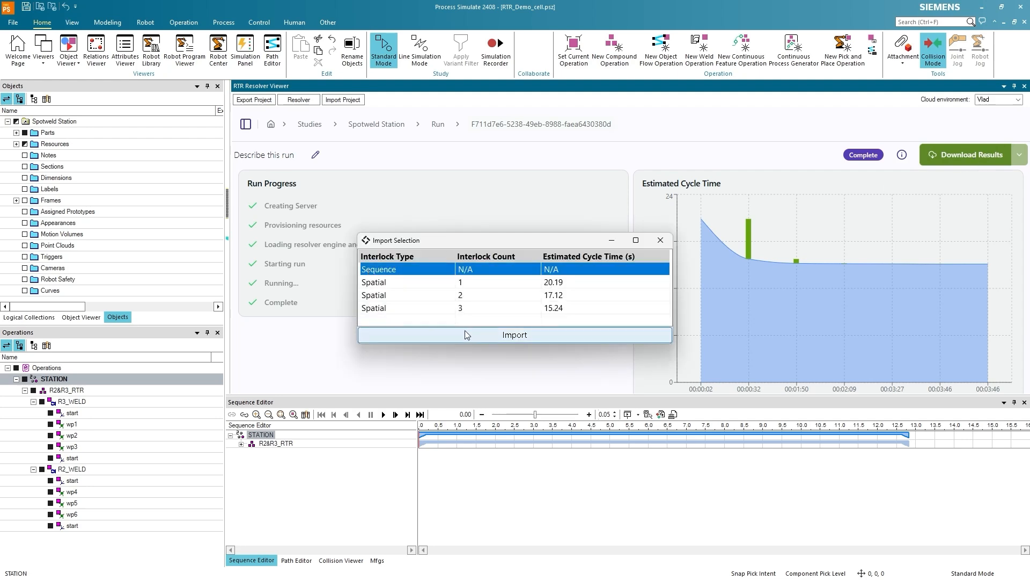
click(514, 335)
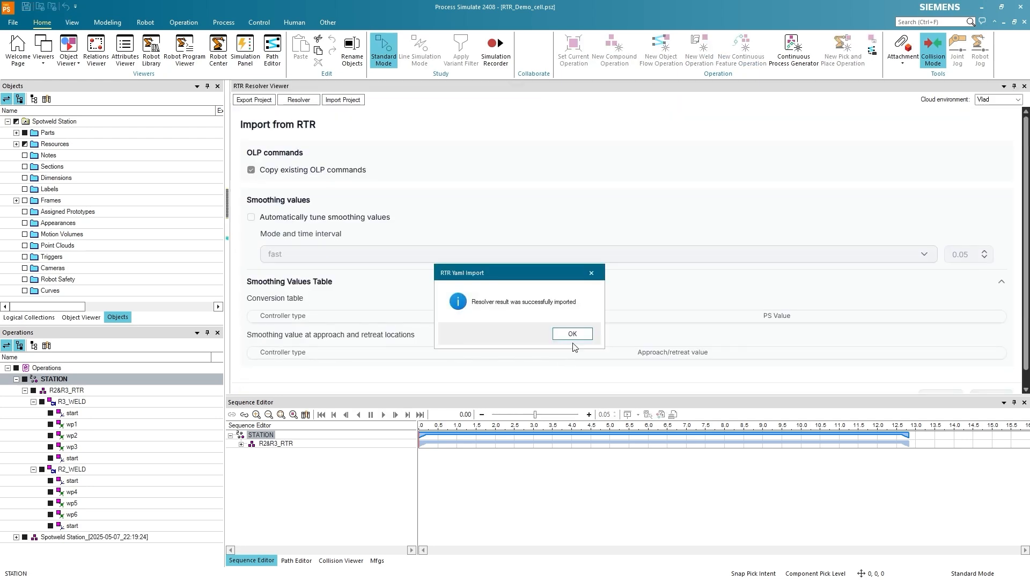
click(571, 332)
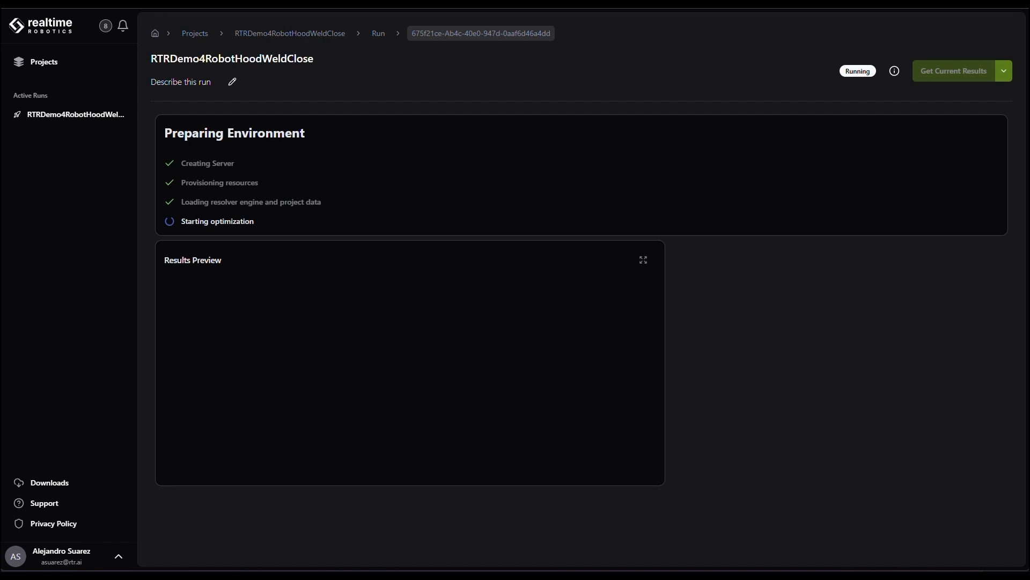
Step: Get the current results of the hood-weld run and enlarge the 3D Results Preview
scroll(down, 3)
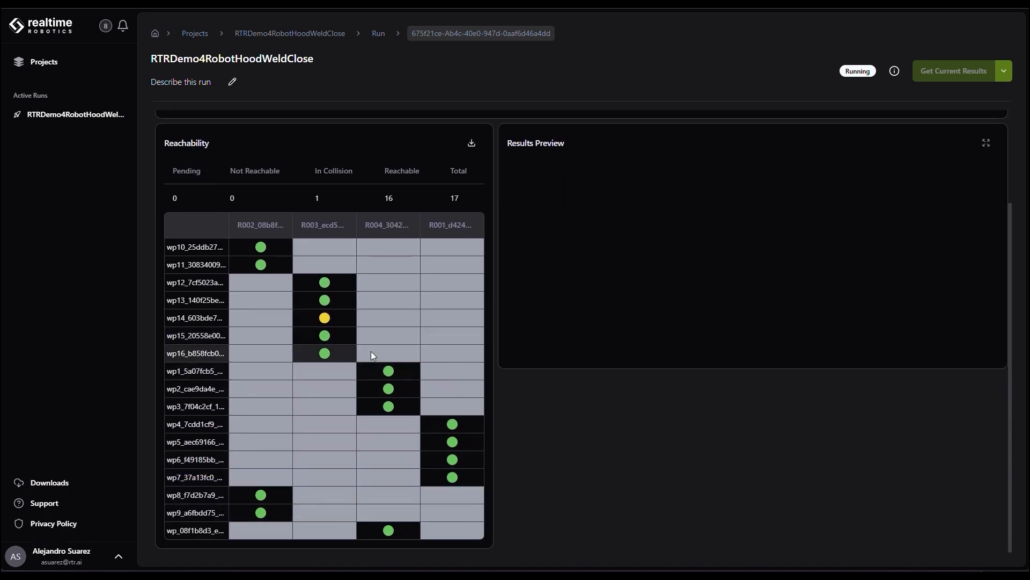
mouse_move(324, 317)
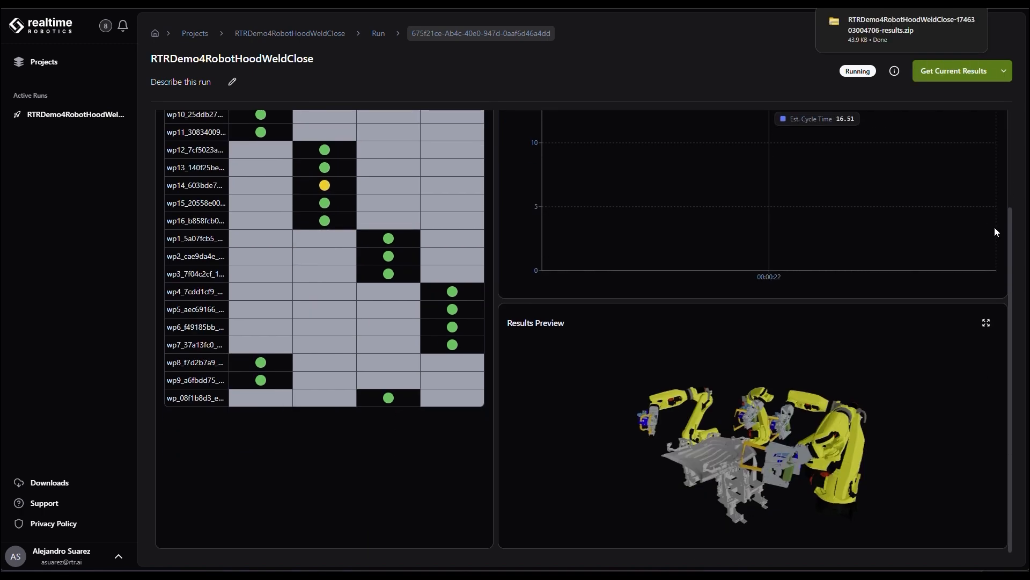
click(985, 323)
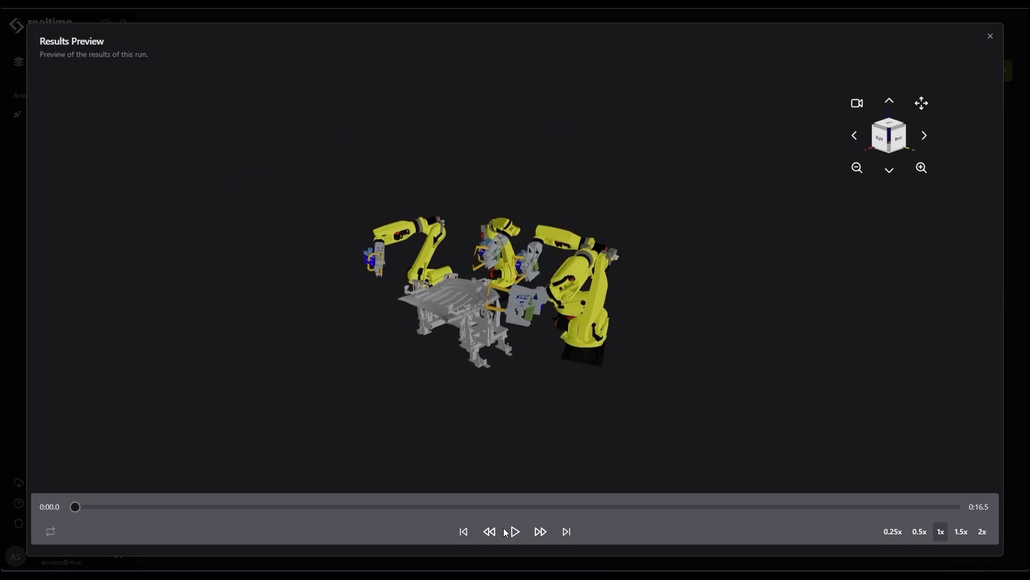
Step: Play the four-robot welding motion animation on the Results Preview timeline
click(516, 531)
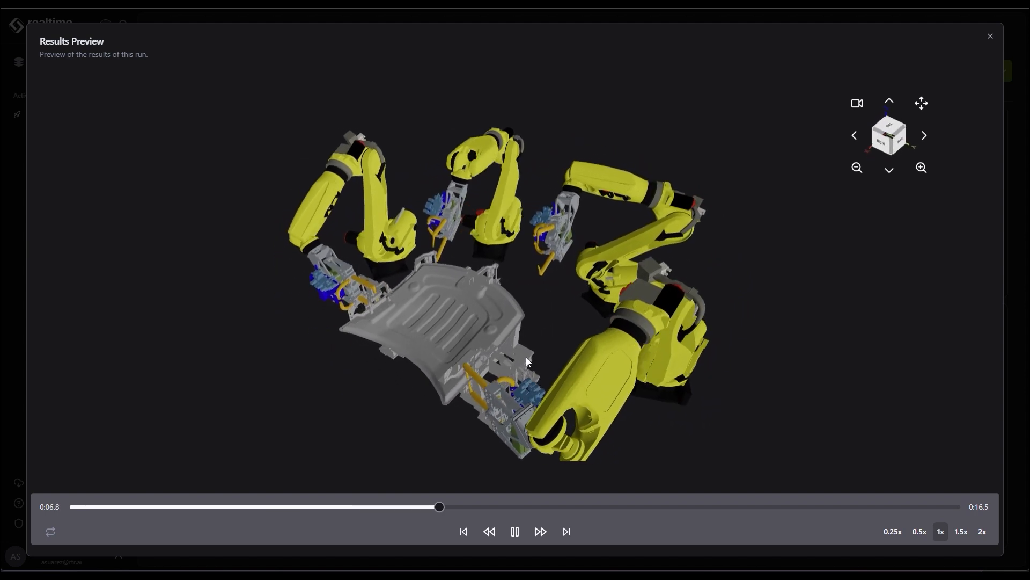
click(990, 37)
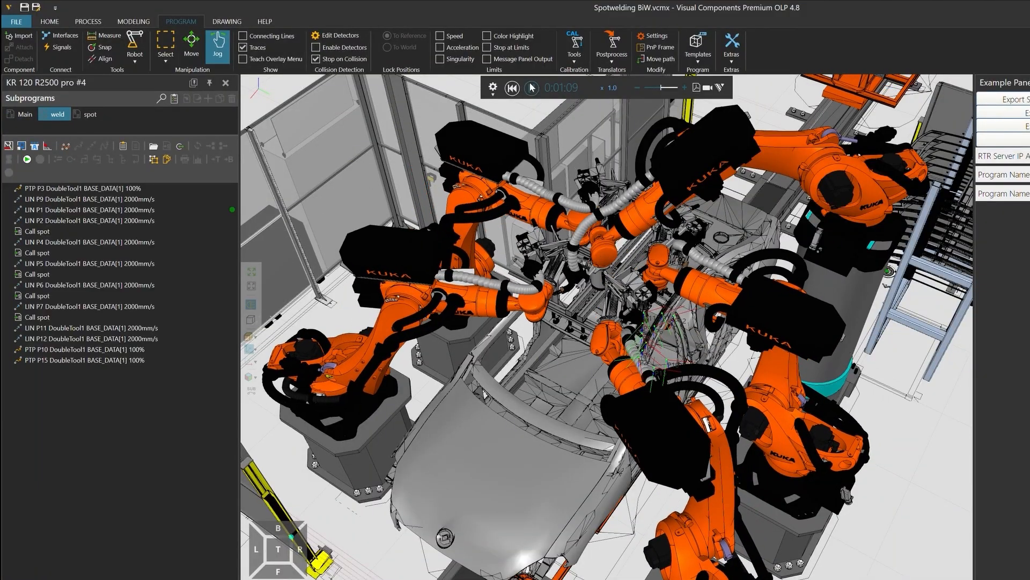